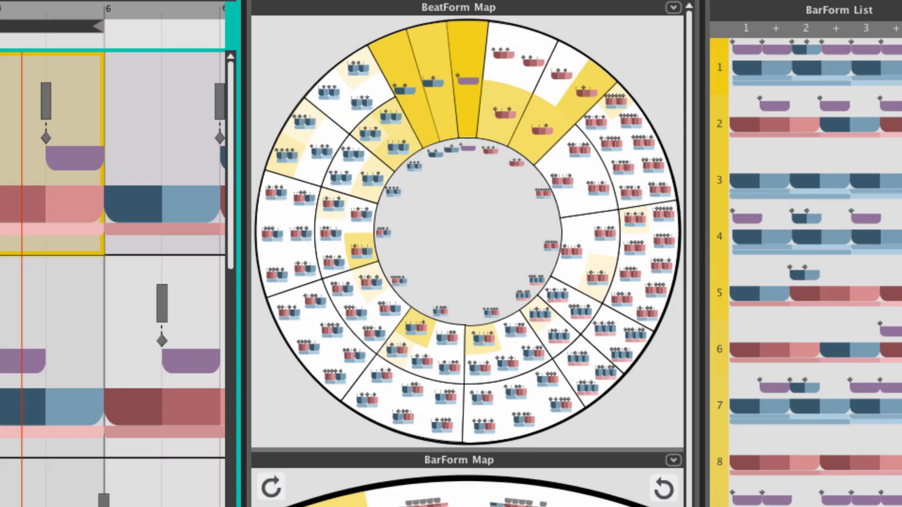
Scroll the Maps panel down until the BarForm Map shows below the BeatForm Map
scroll("down", 3)
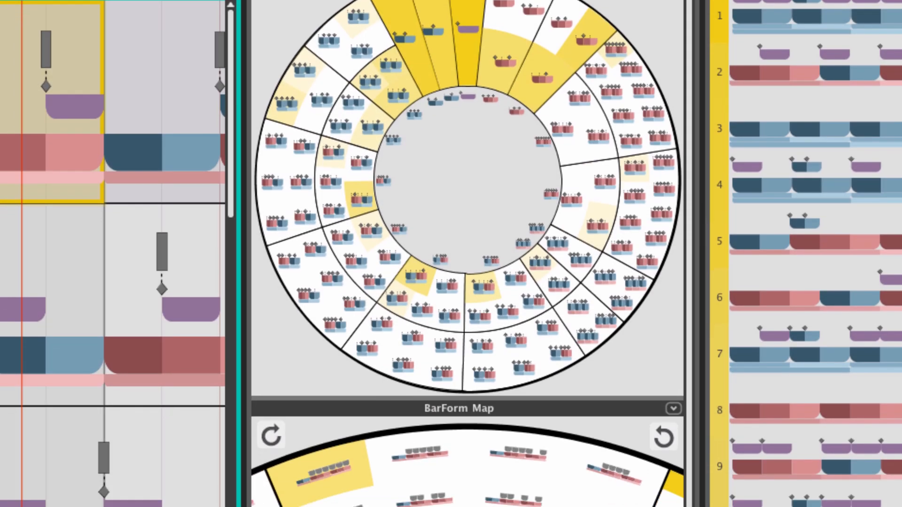
scroll("down", 3)
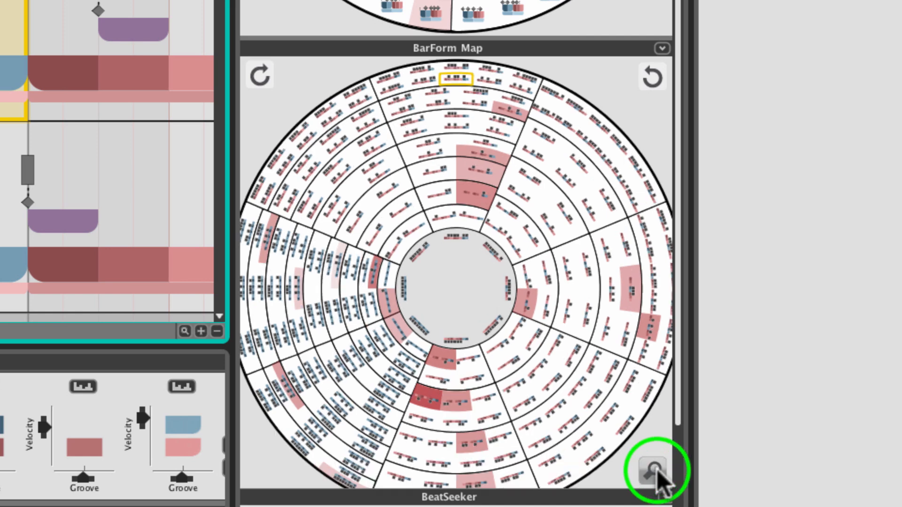
Zoom the BarForm Map, cycle its rings forward two steps, then back once
left_click(652, 470)
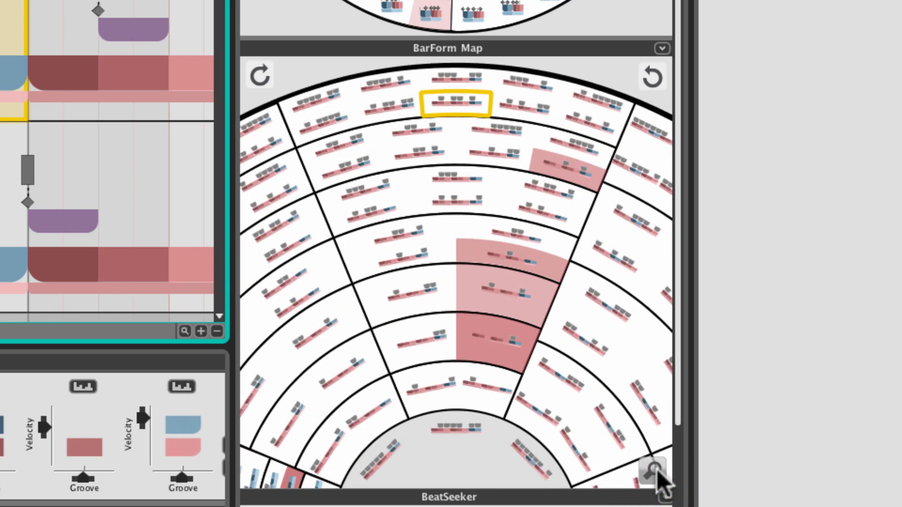
left_click(652, 76)
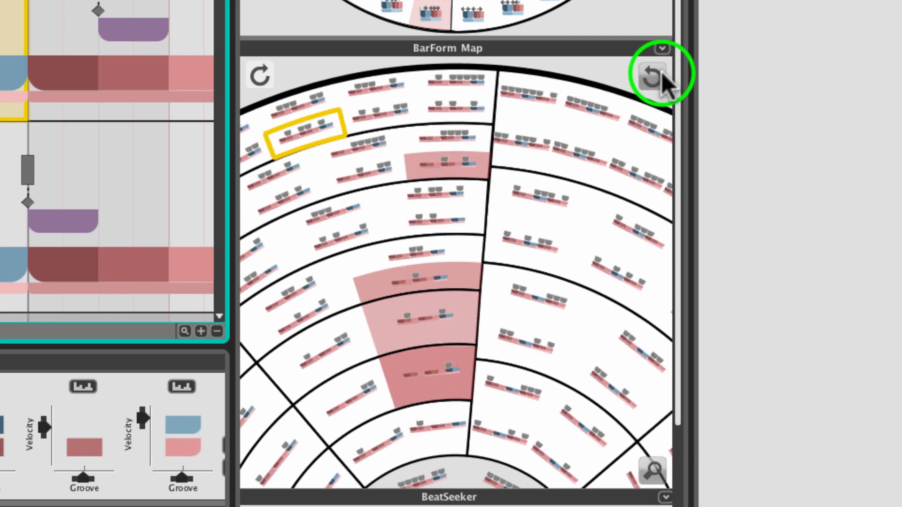
left_click(653, 75)
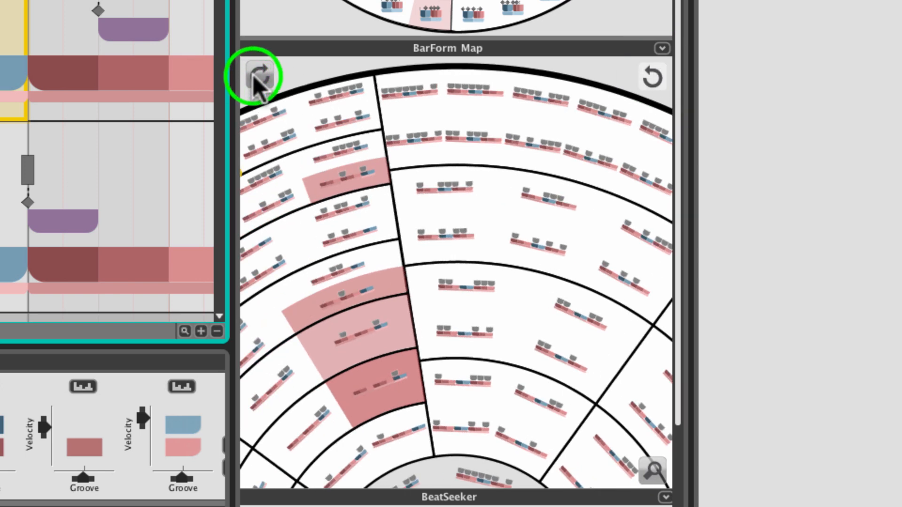
left_click(260, 76)
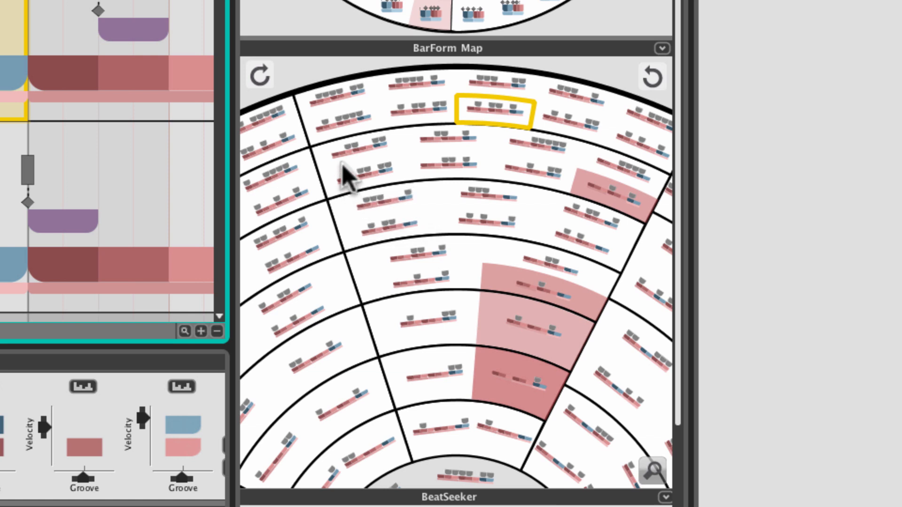
mouse_move(345, 150)
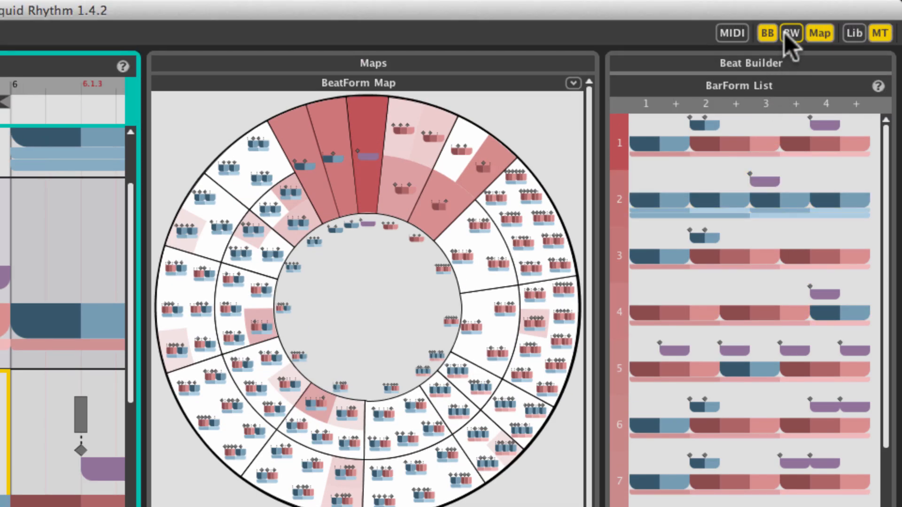
Open BeatWeaver and add the outlined top-wedge BeatForm pattern to the BeatForm Circuit
left_click(791, 32)
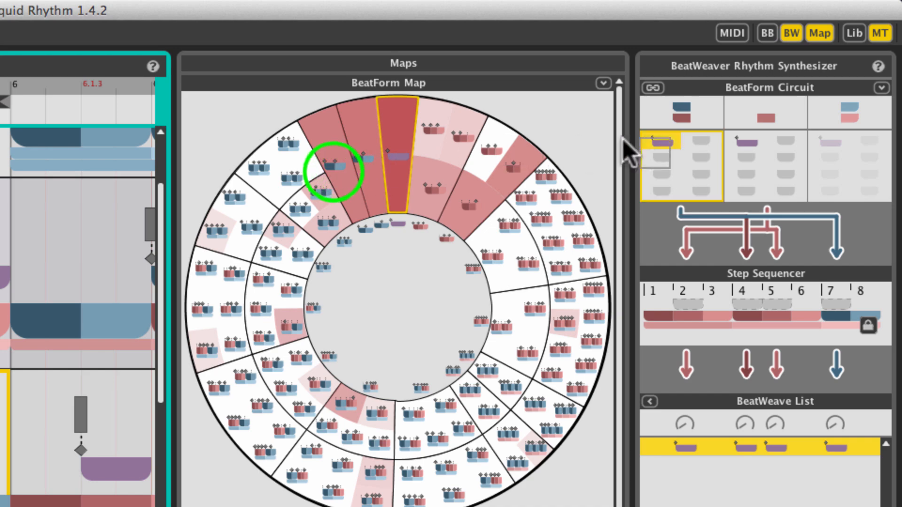
left_click(764, 157)
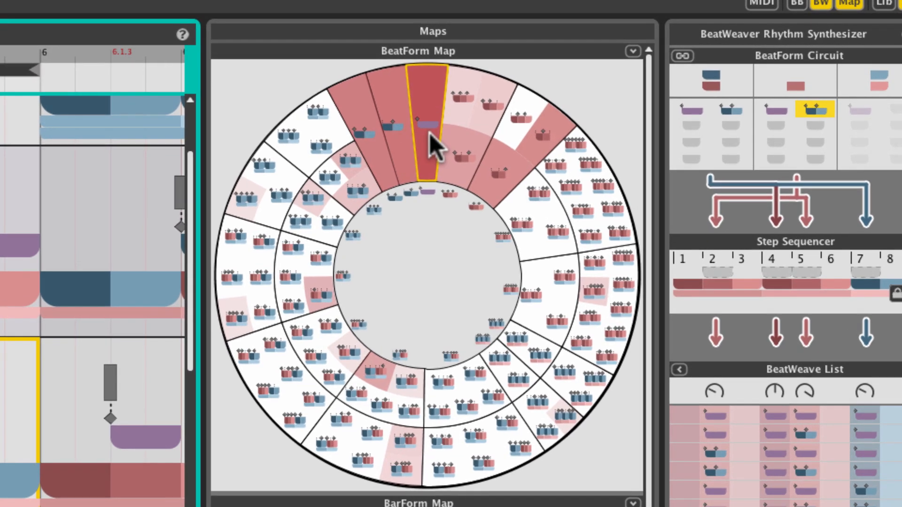
left_click(465, 155)
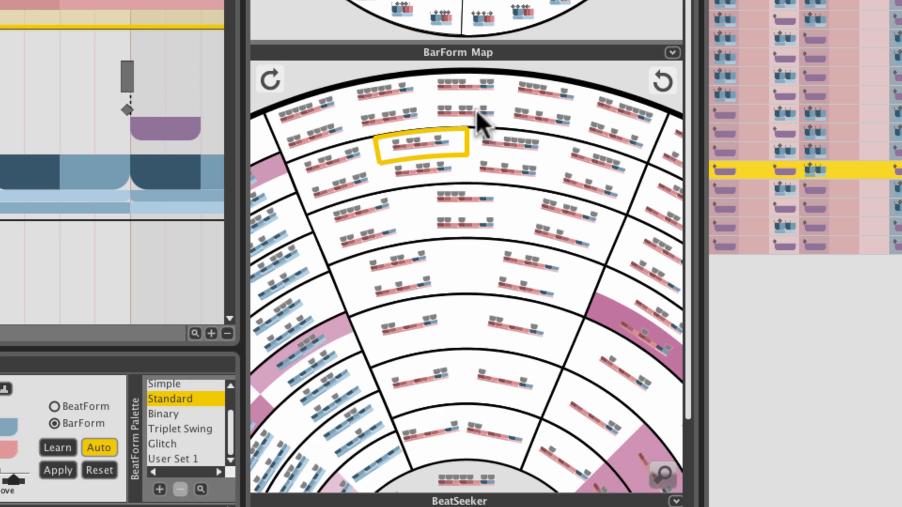
mouse_move(454, 211)
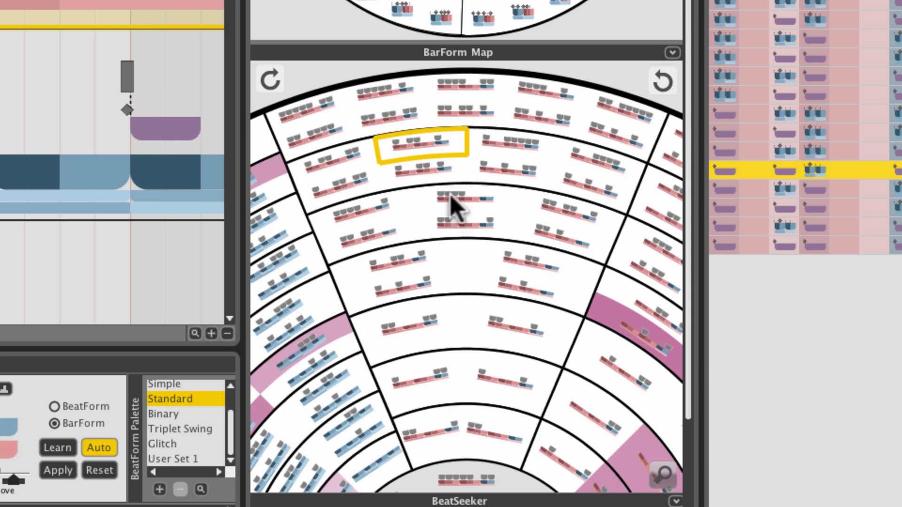